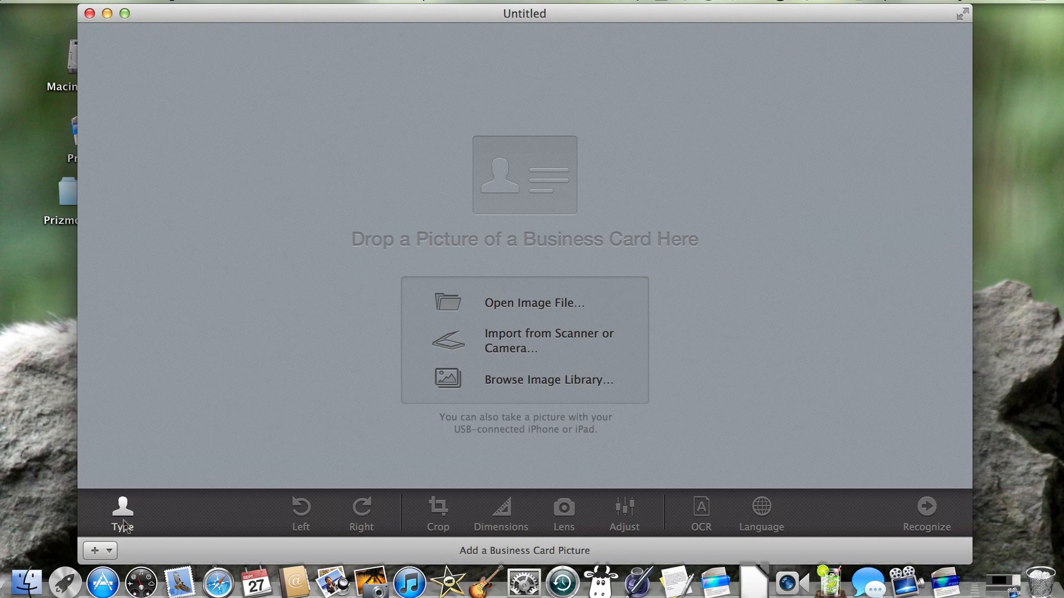
- Change the document type from Business Card to text
click(122, 513)
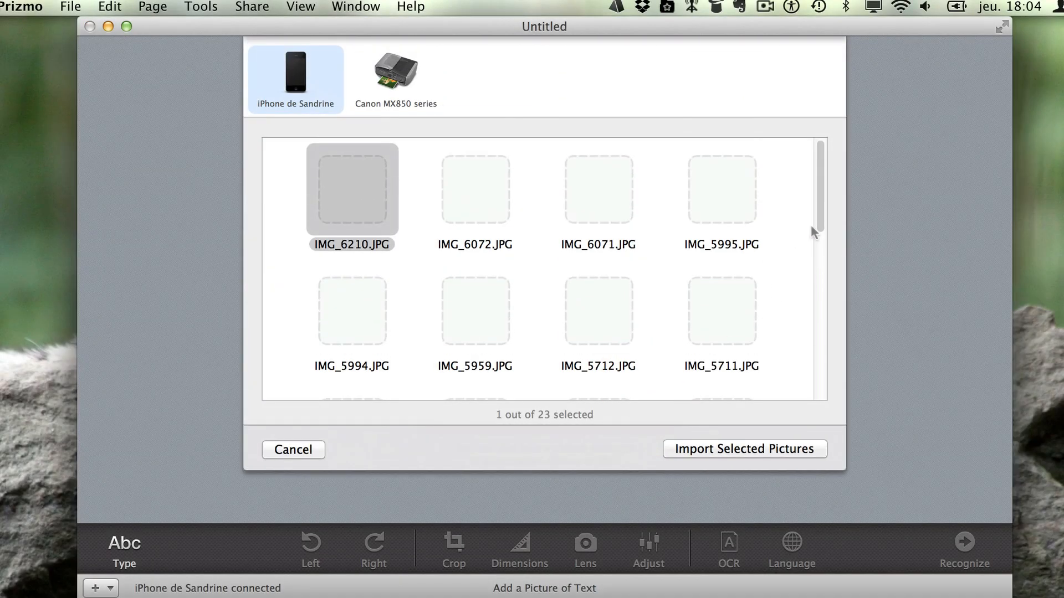
- Import IMG_6210.JPG from the connected iPhone as page 1
click(395, 71)
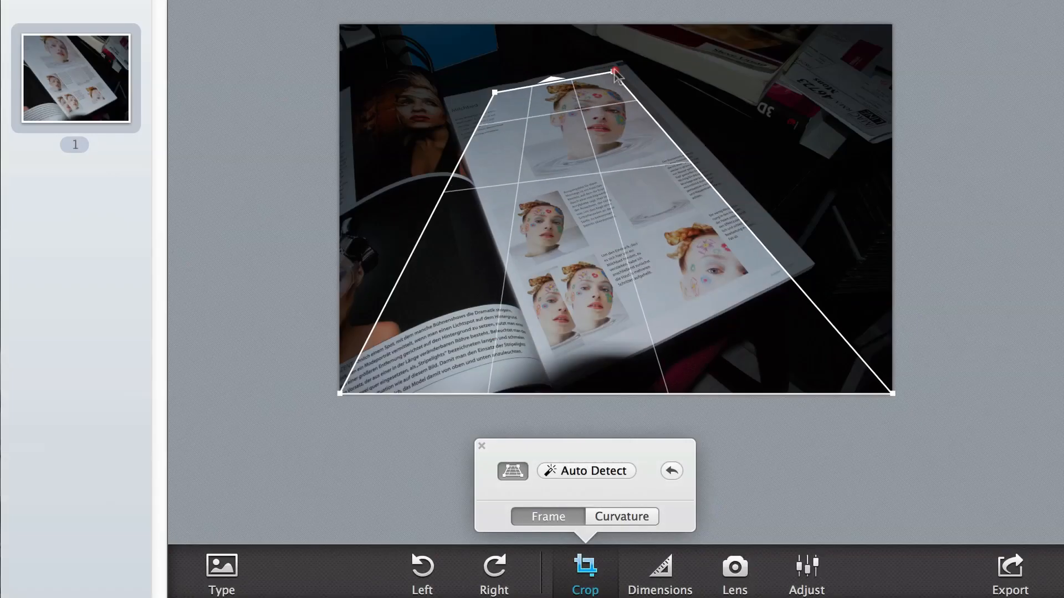
- Fit the crop frame onto the magazine page corners, then browse the OCR language list
drag(616, 71, 895, 399)
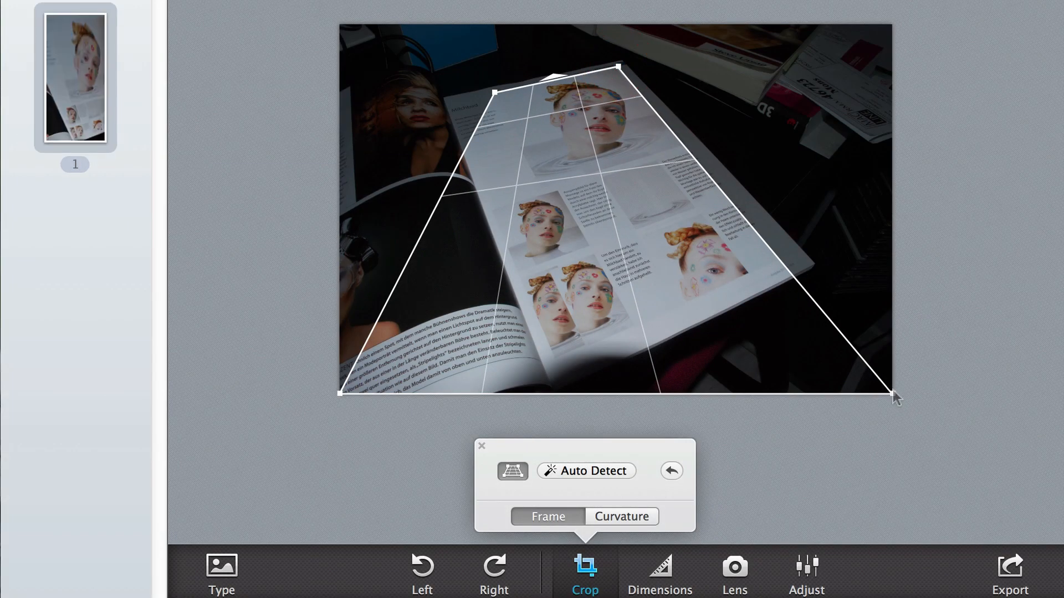
click(620, 517)
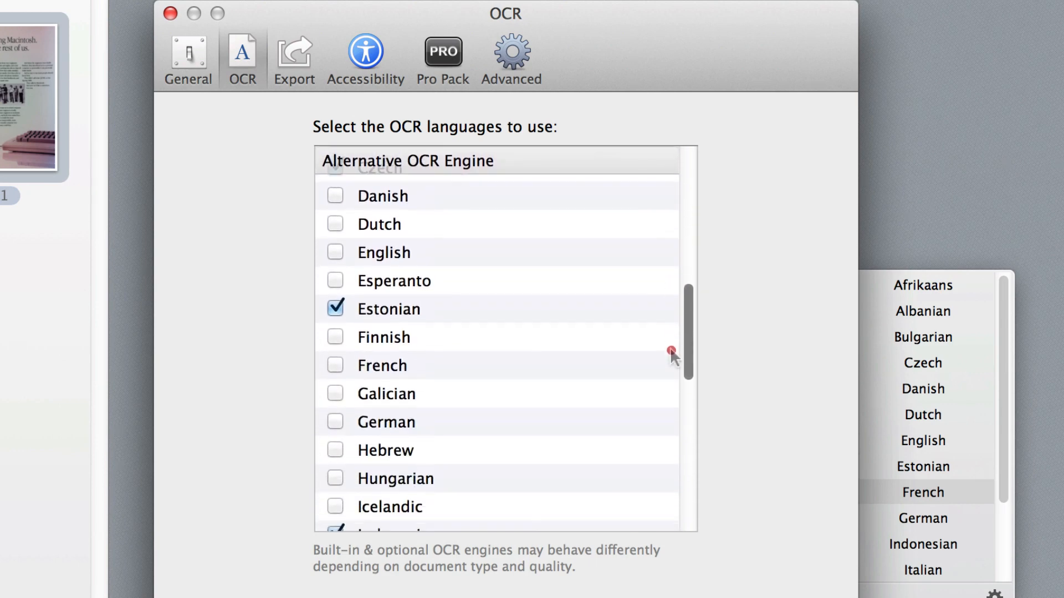
scroll(down, 3)
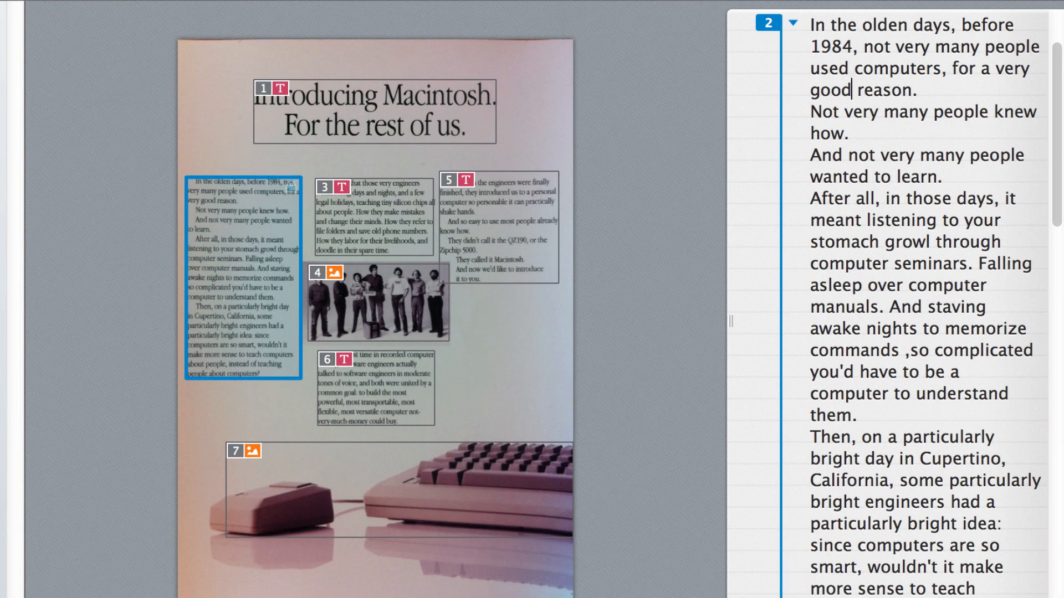
- Show the export destination list for the recognized Macintosh ad text
click(948, 547)
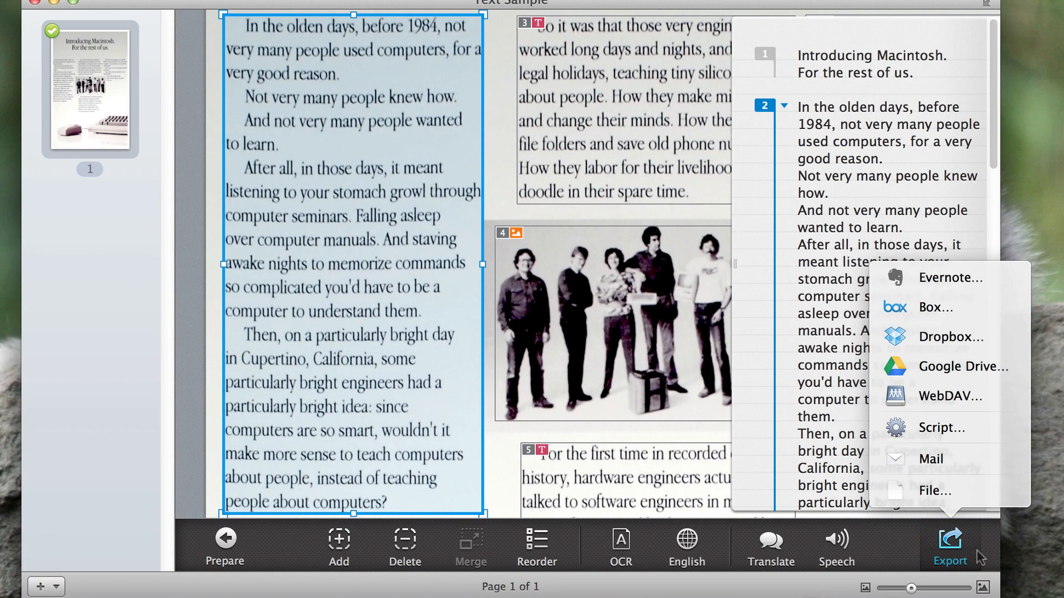
mouse_move(991, 275)
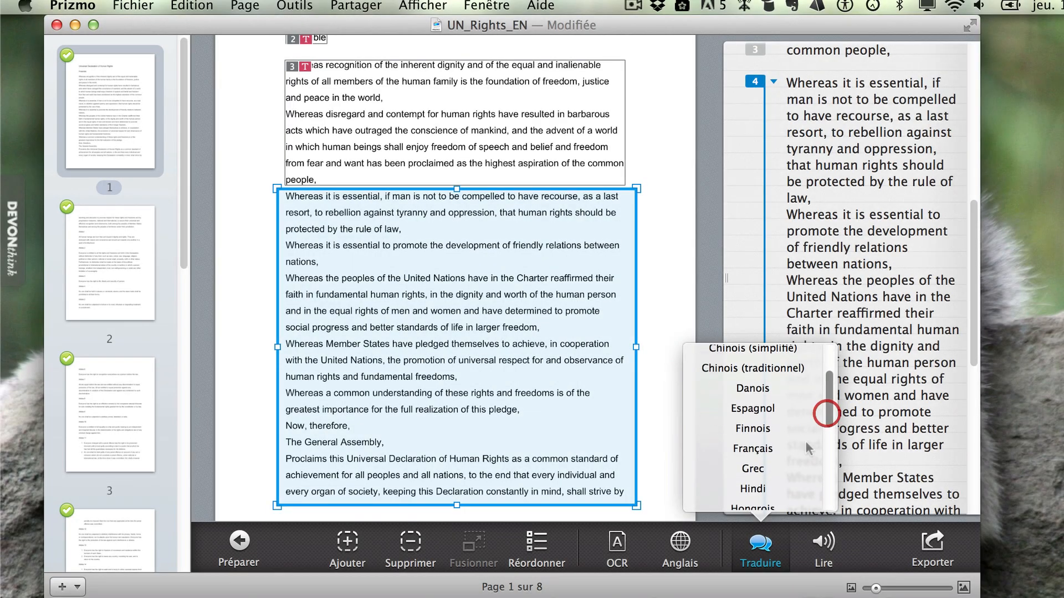
- Pick Français as the translation language
click(751, 448)
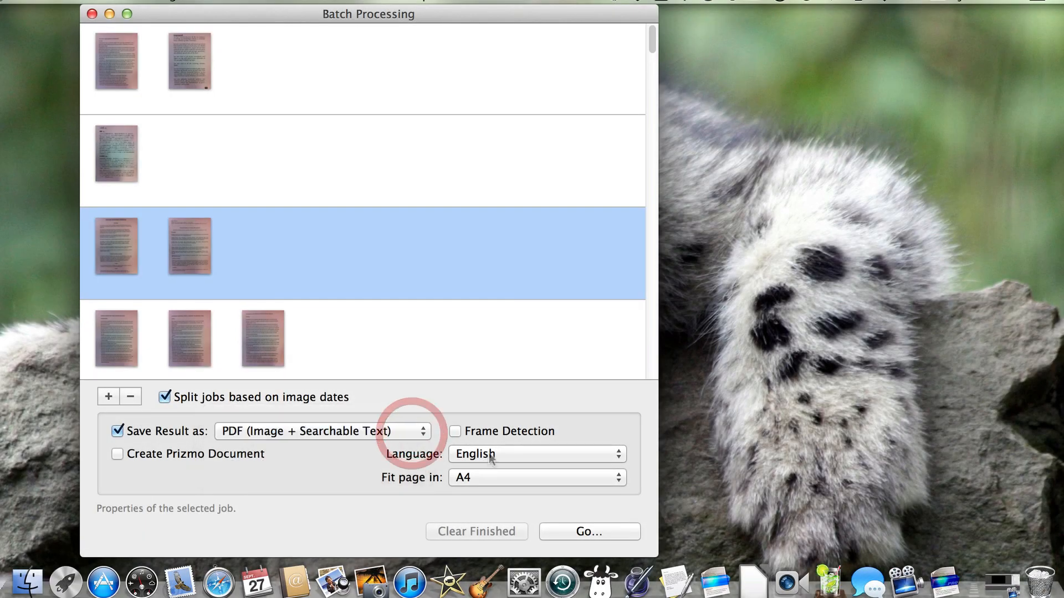
- Set the batch job's language to Dutch and show its Fit page in sizes
click(536, 454)
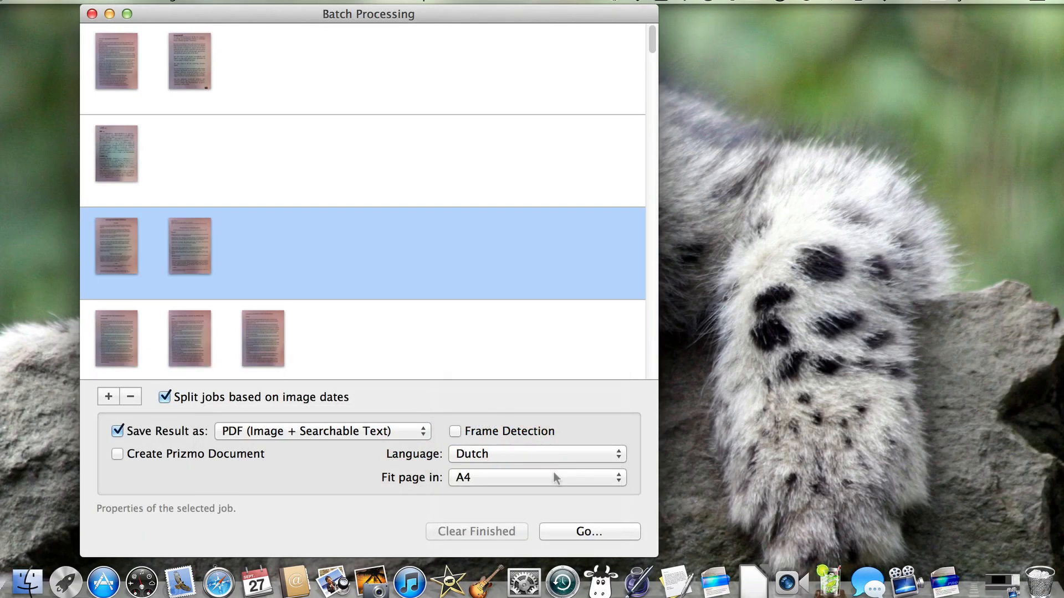
click(536, 477)
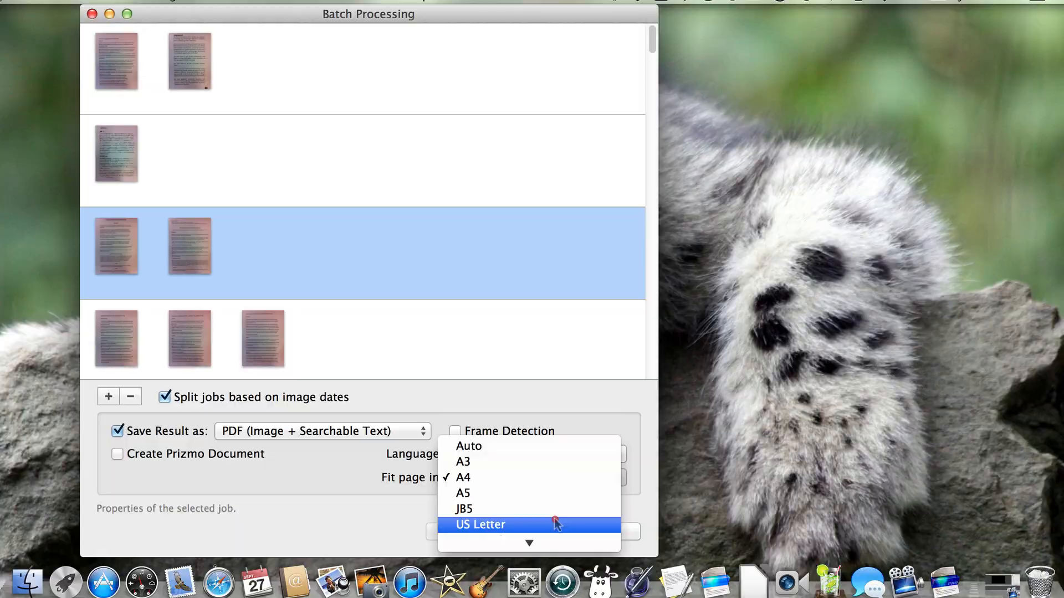